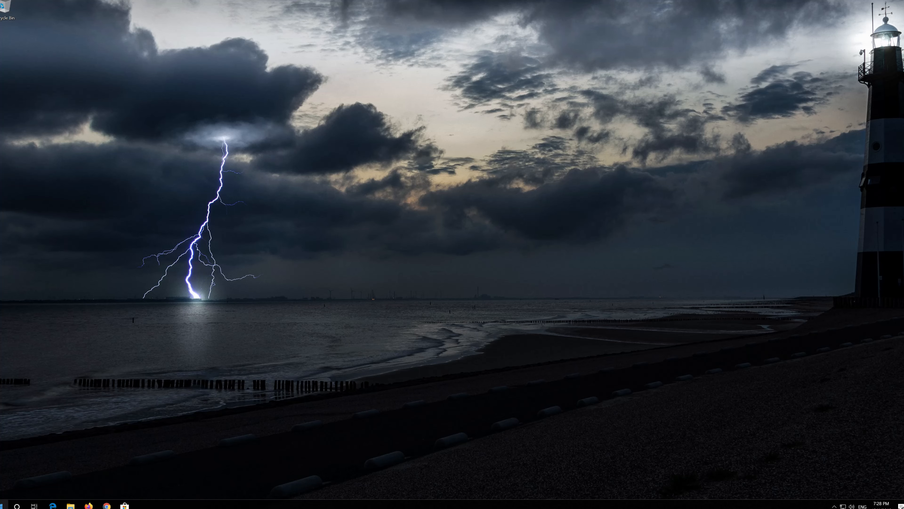
Launch Windows Settings from the Start menu, landing on System > Display
left_click(8, 504)
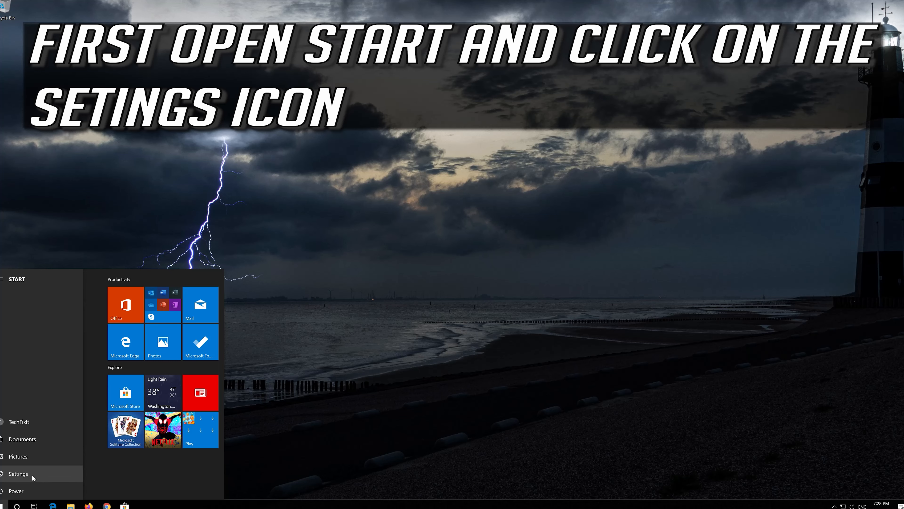
left_click(18, 473)
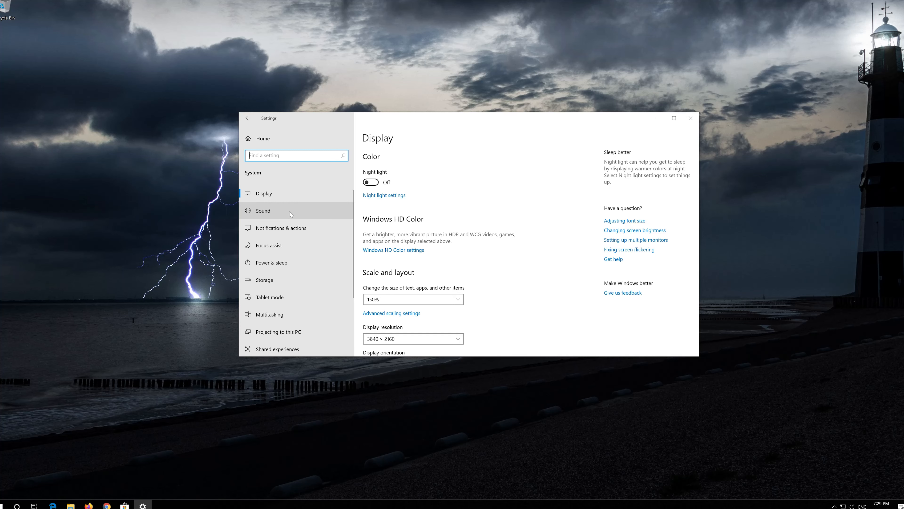
In Sound settings choose Speakers as output device and run the sound troubleshooter
left_click(263, 211)
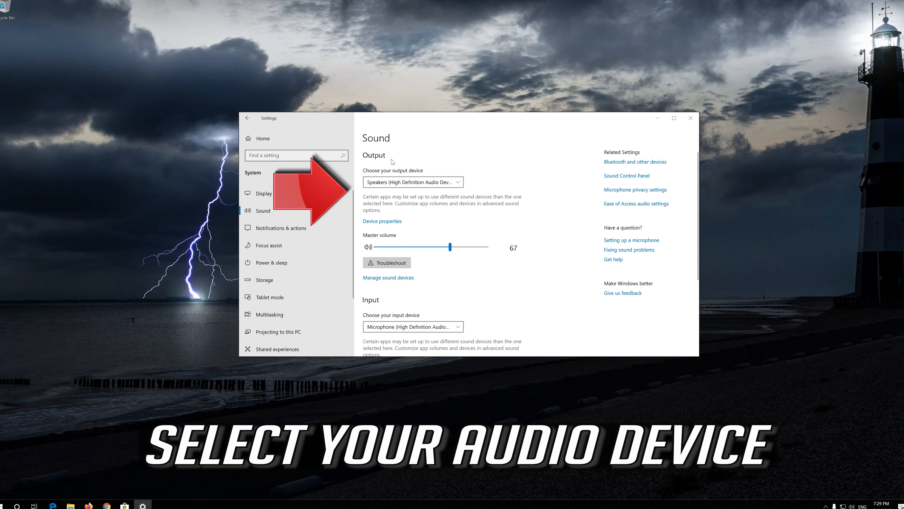
left_click(413, 181)
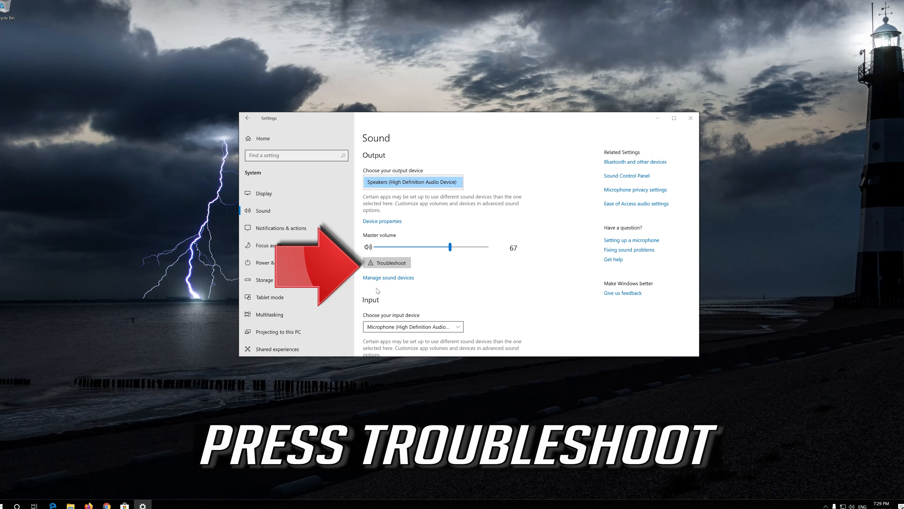
mouse_move(378, 290)
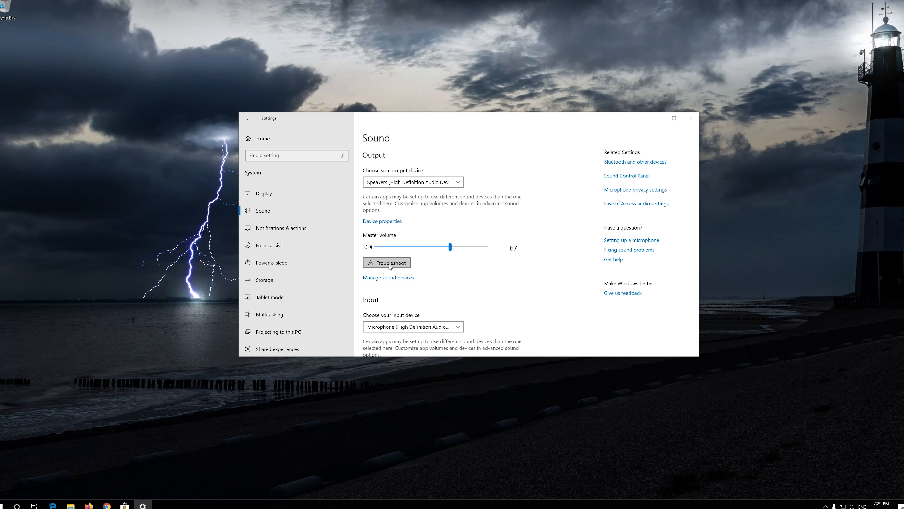
left_click(386, 262)
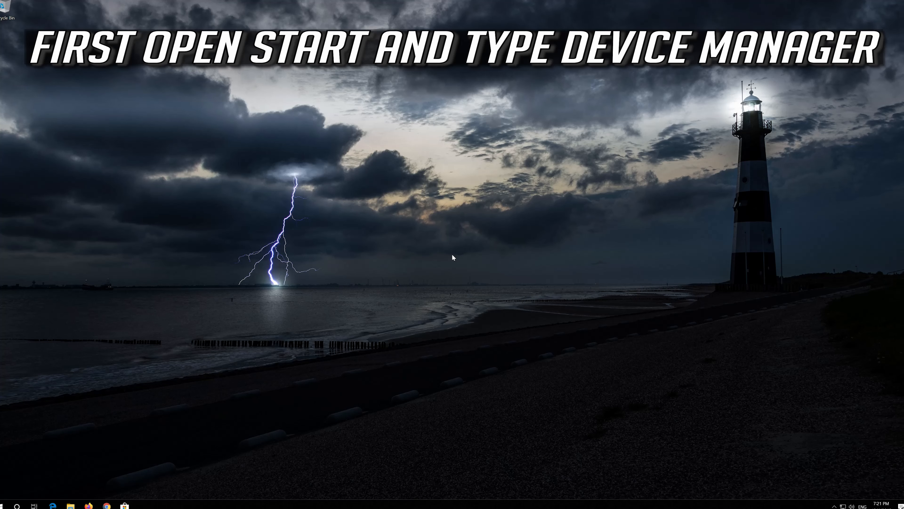
Search Start for 'device manager' and launch Device Manager
type("device manager")
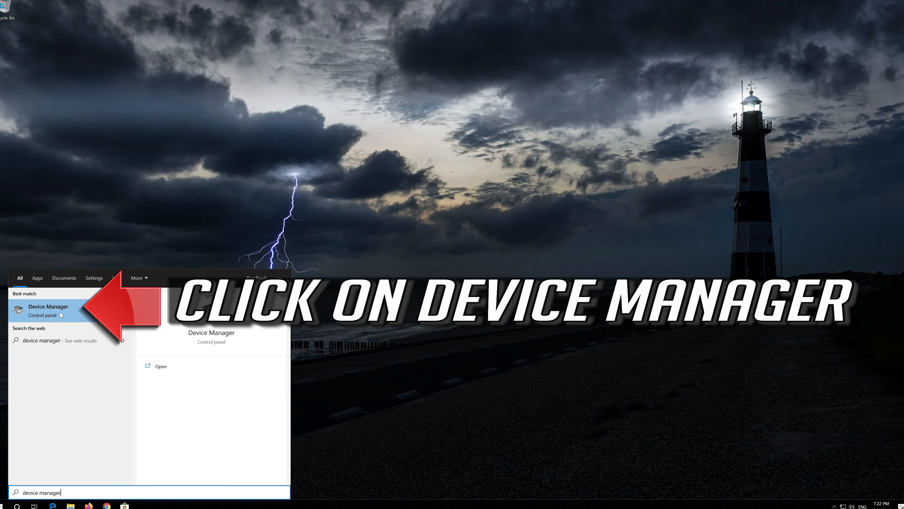
left_click(48, 310)
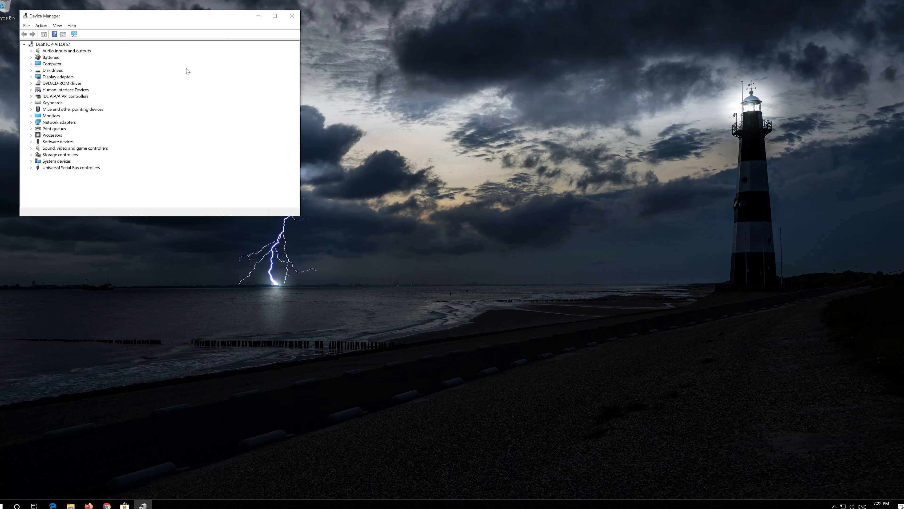
Start Update driver for High Definition Audio Device under Sound, video and game controllers
left_click_drag(159, 15, 395, 114)
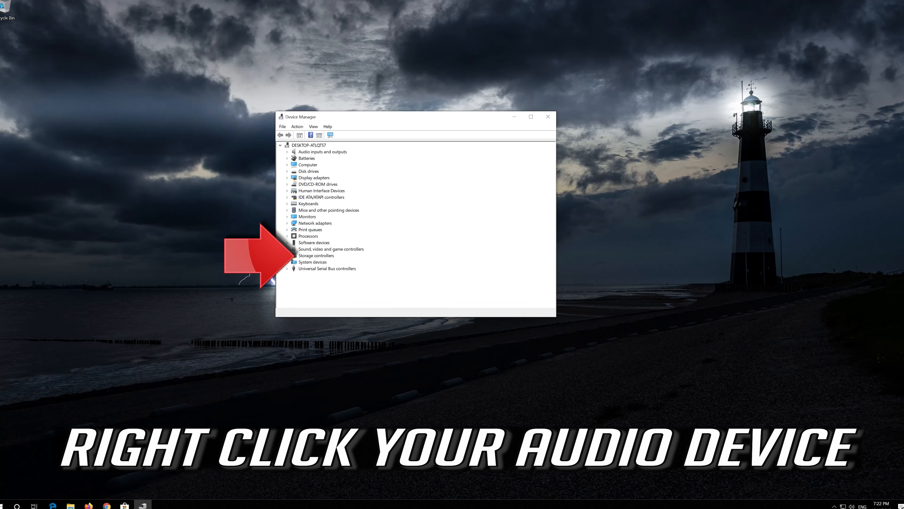
left_click(287, 249)
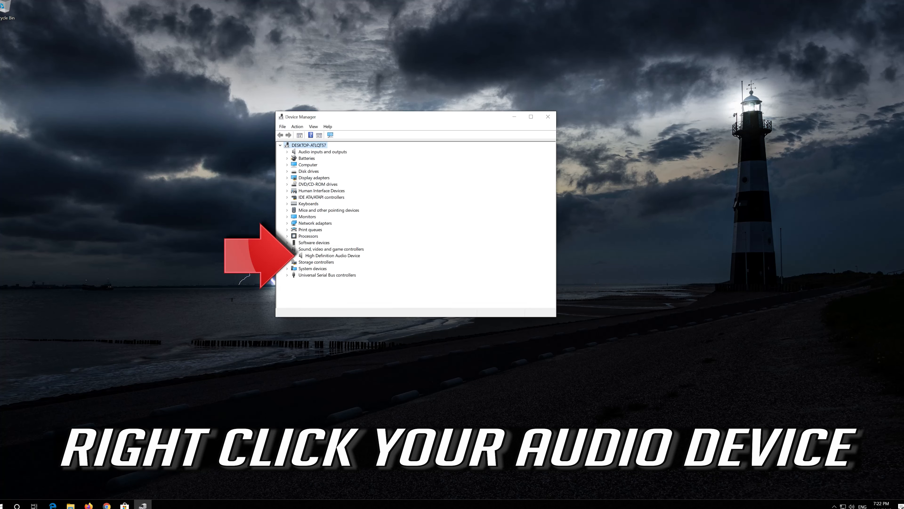
left_click(331, 255)
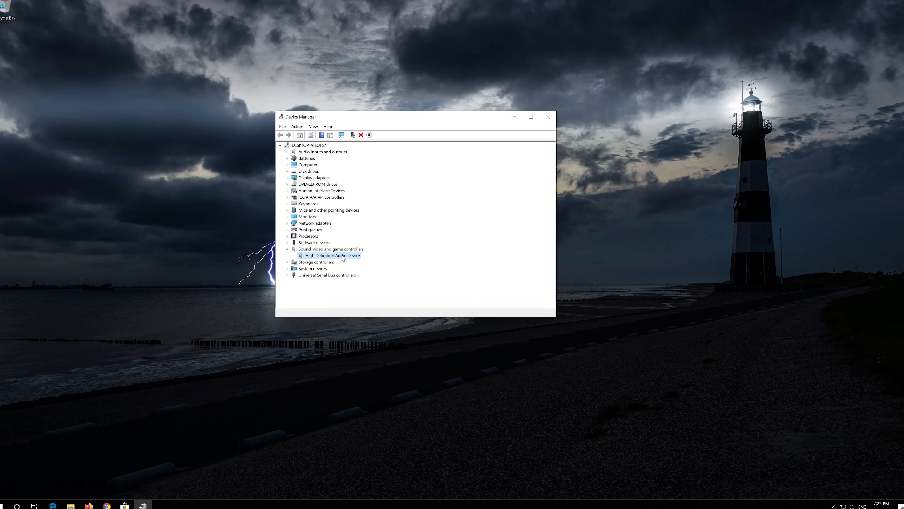
right_click(332, 254)
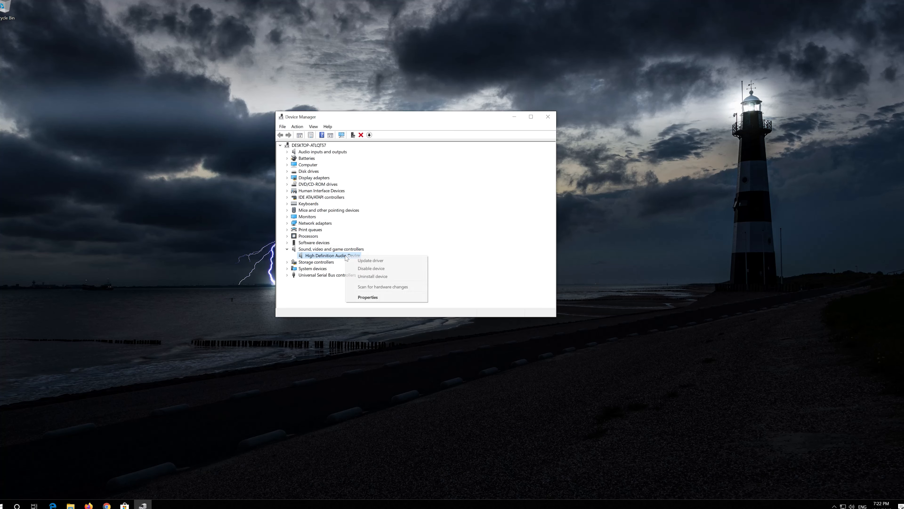
mouse_move(370, 260)
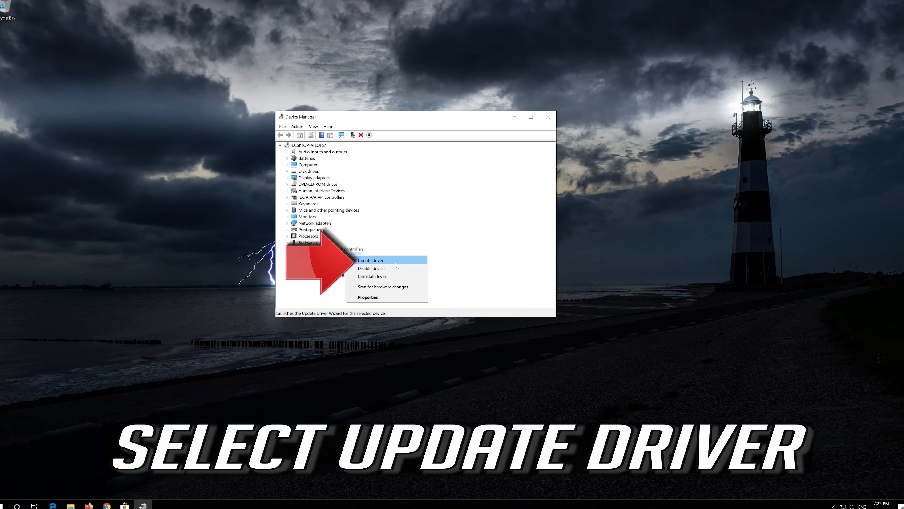
left_click(369, 260)
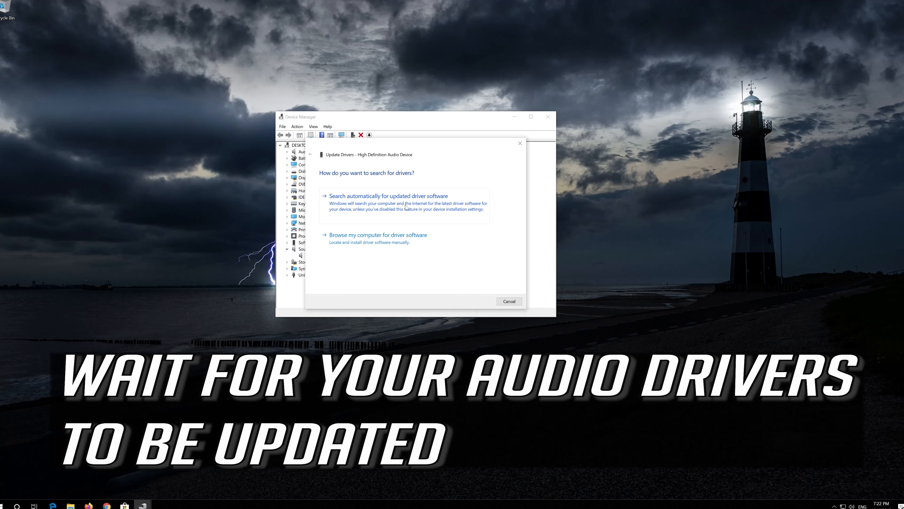
Search automatically and on Windows Update for a newer audio driver; best driver already installed
left_click(388, 196)
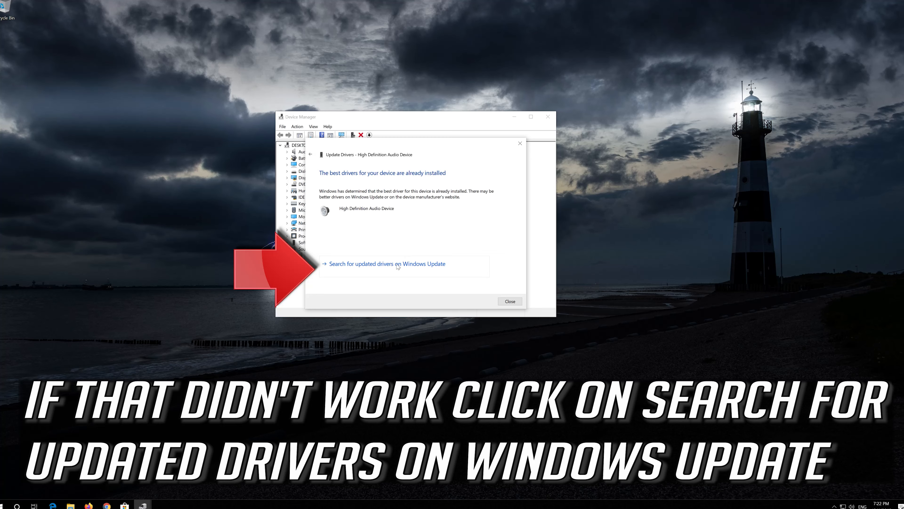
mouse_move(384, 269)
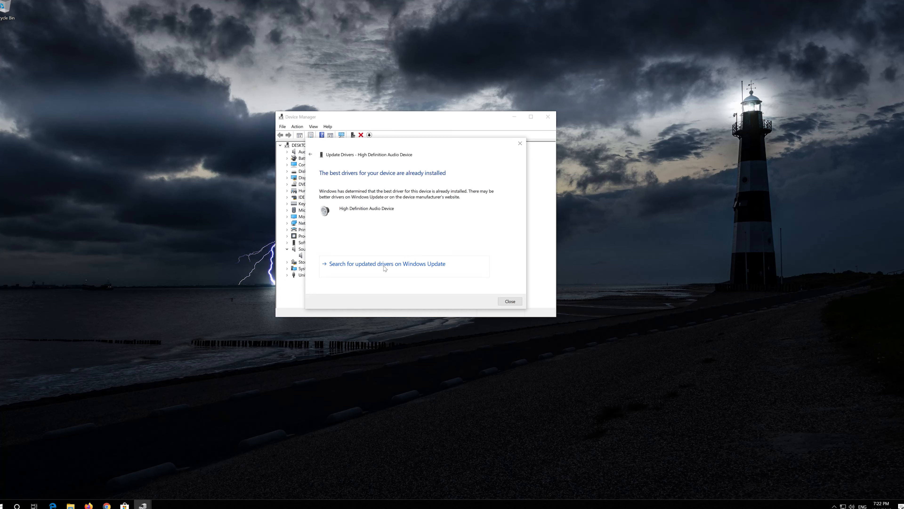
left_click(387, 264)
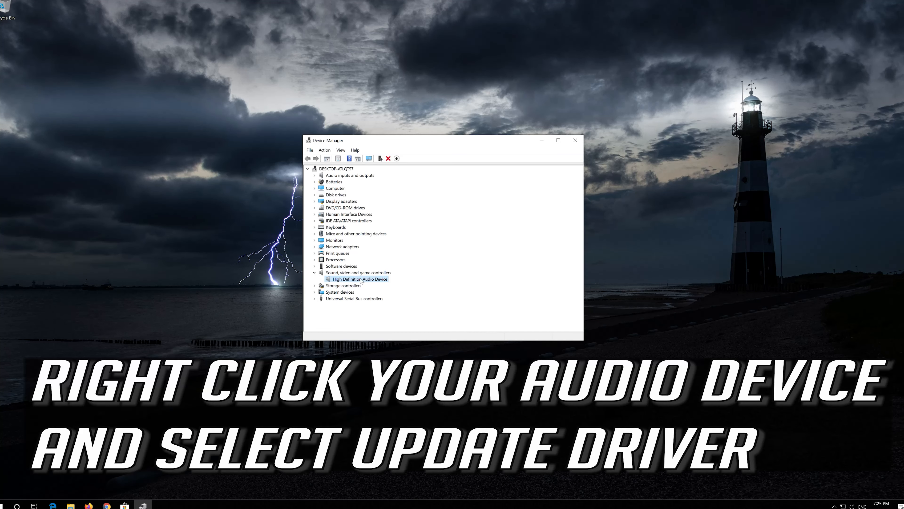
Update the audio driver manually, selecting the High Definition Audio Device driver from the list
right_click(359, 278)
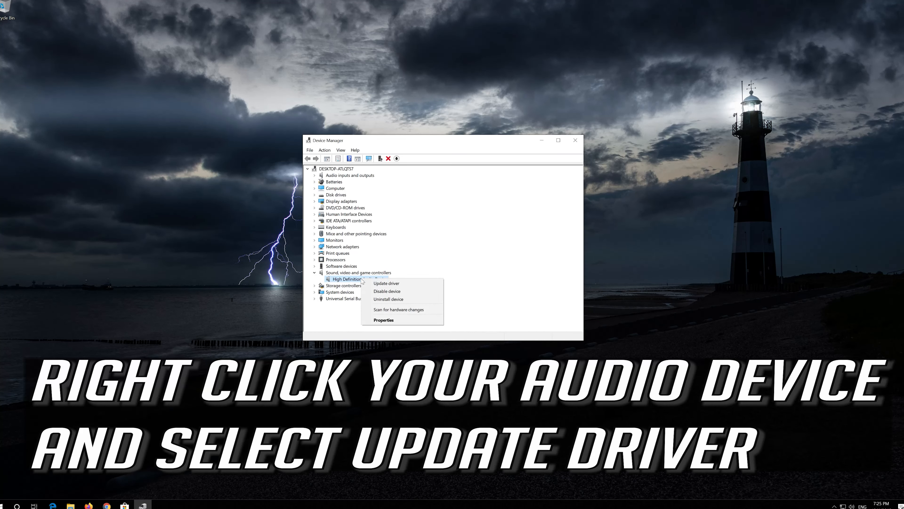
mouse_move(386, 283)
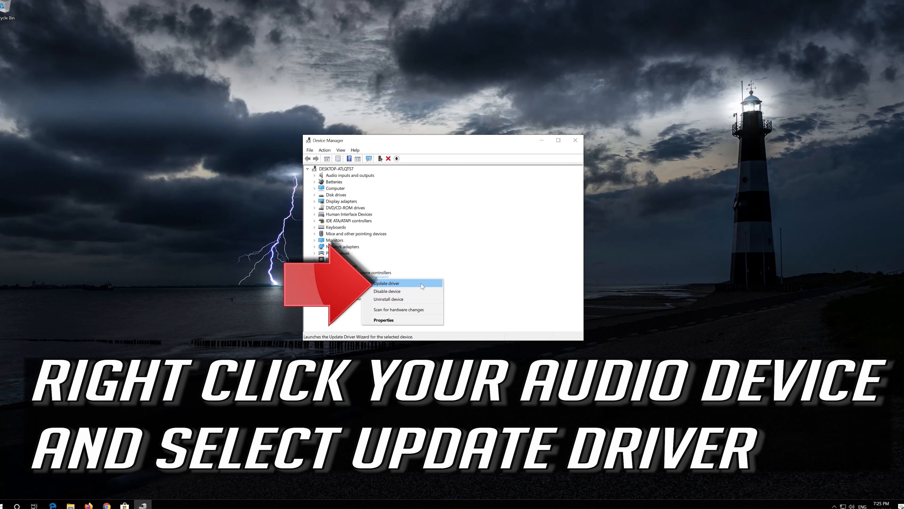
left_click(385, 283)
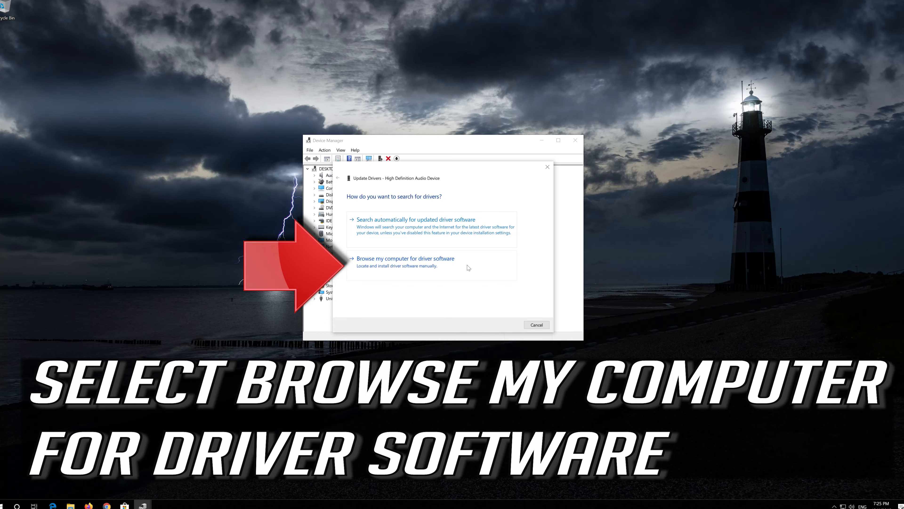
mouse_move(524, 270)
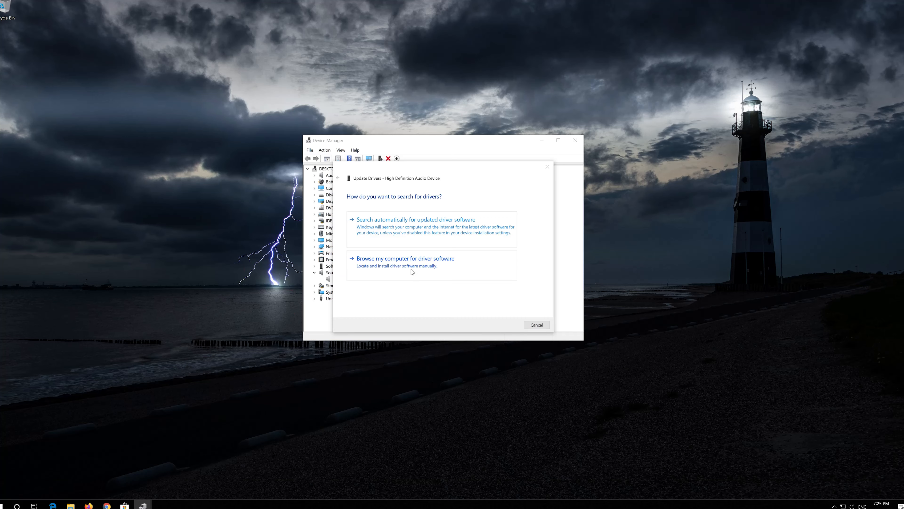
left_click(406, 258)
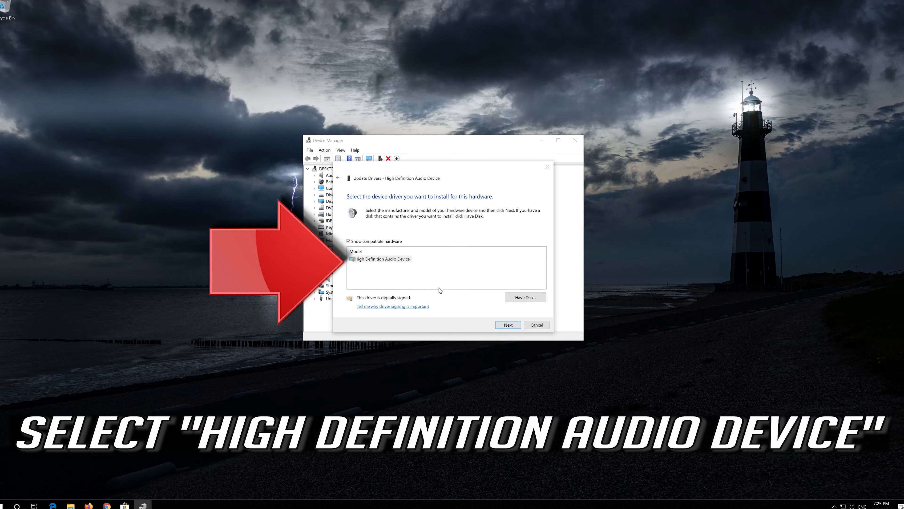
left_click(382, 258)
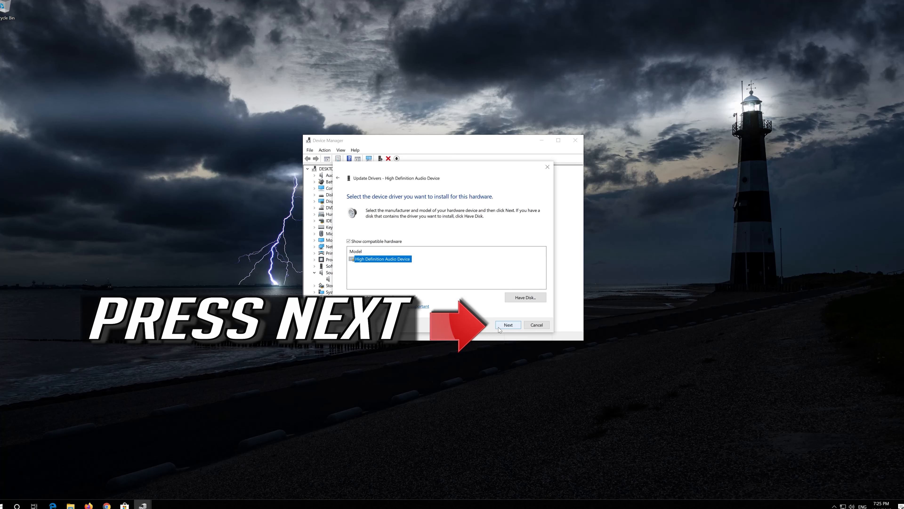
Install the chosen driver despite the warning, confirm success and close Device Manager
left_click(508, 325)
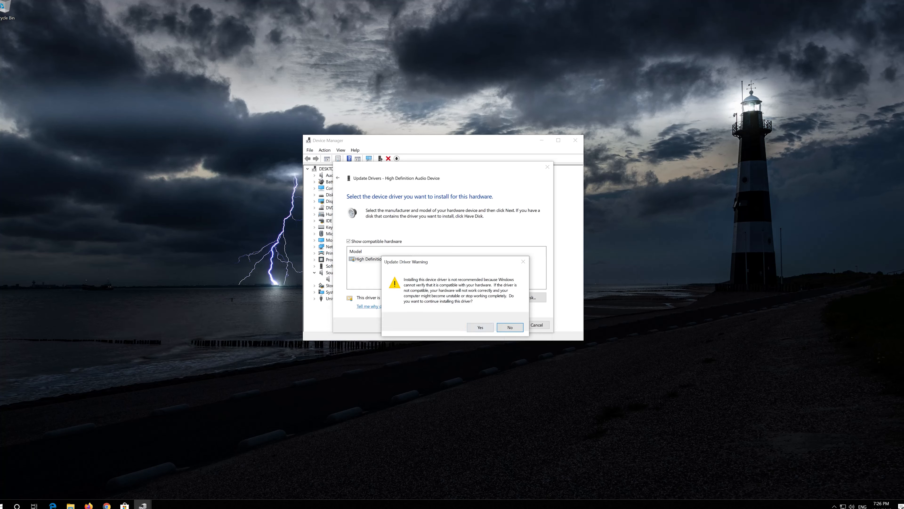
left_click(479, 327)
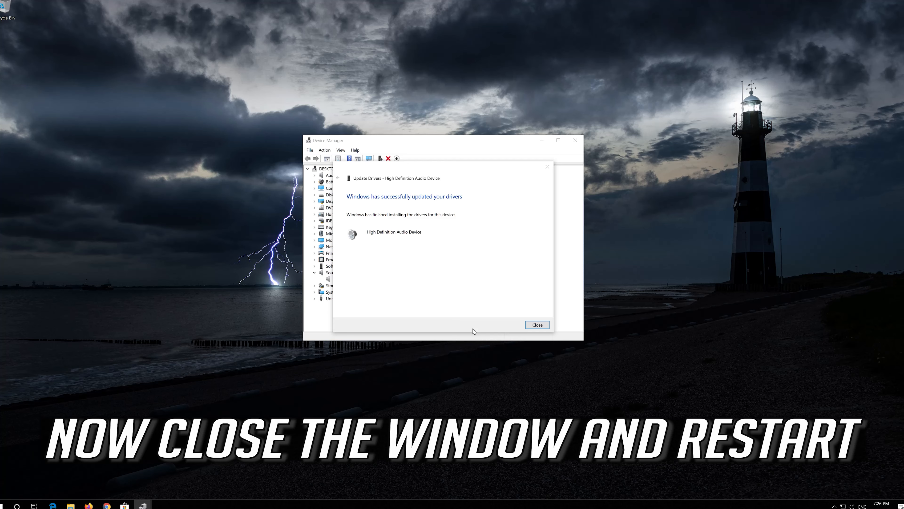
mouse_move(421, 269)
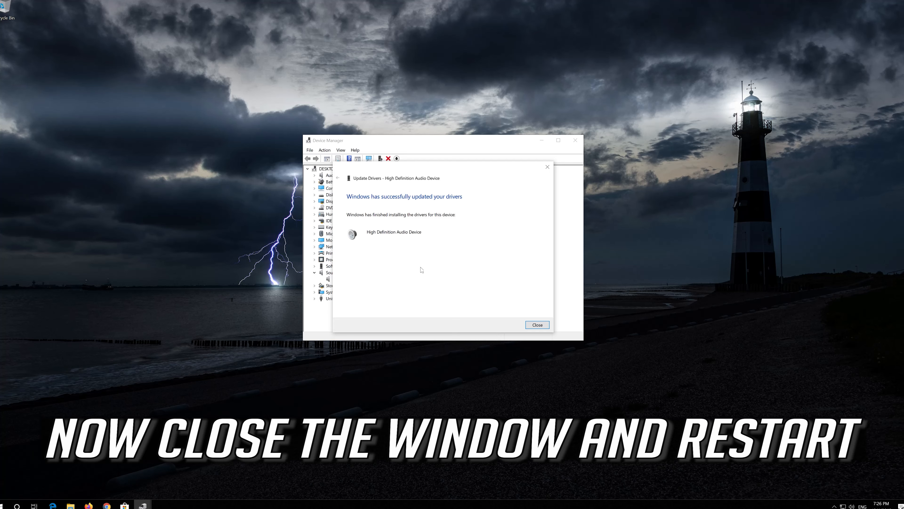
left_click(536, 324)
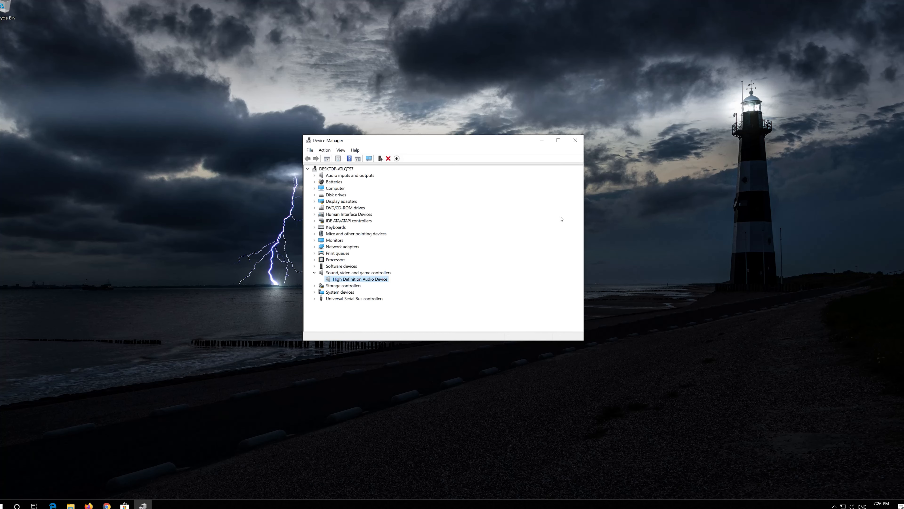
left_click(575, 140)
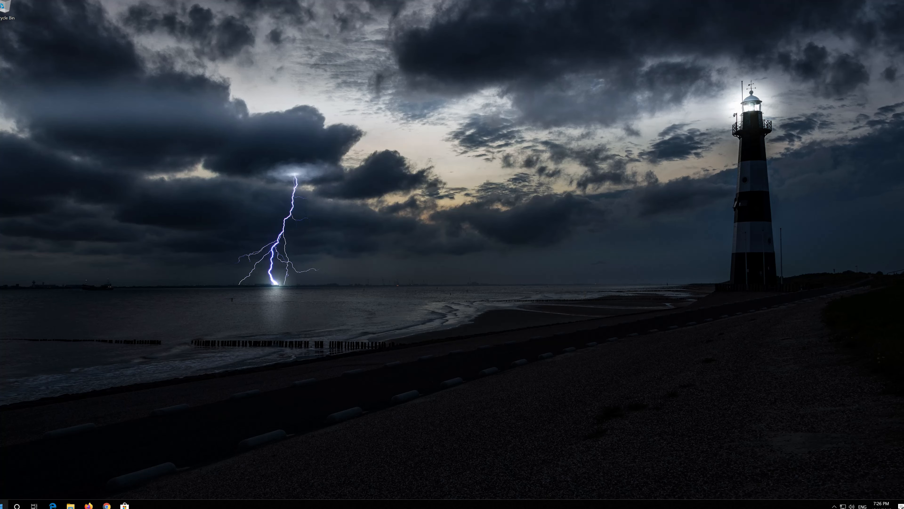
Uninstall the High Definition Audio Device, confirm removal and close Device Manager
left_click(18, 506)
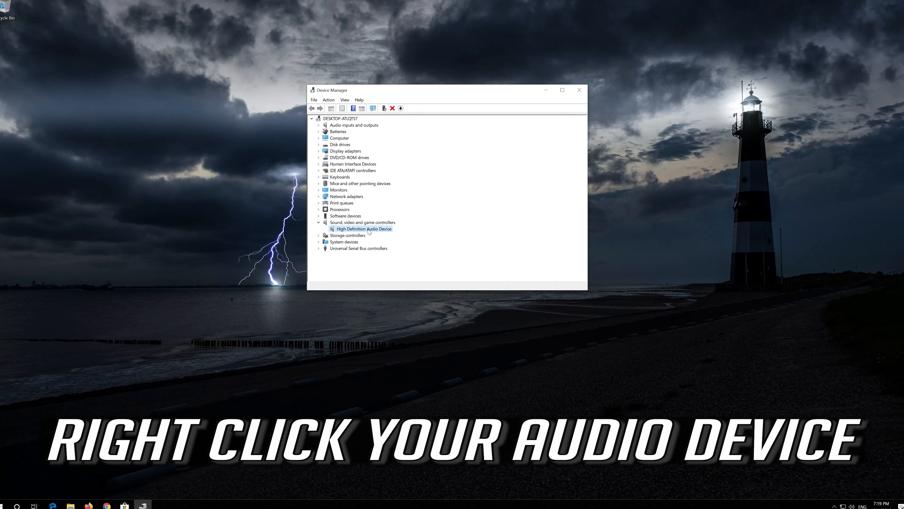
right_click(363, 228)
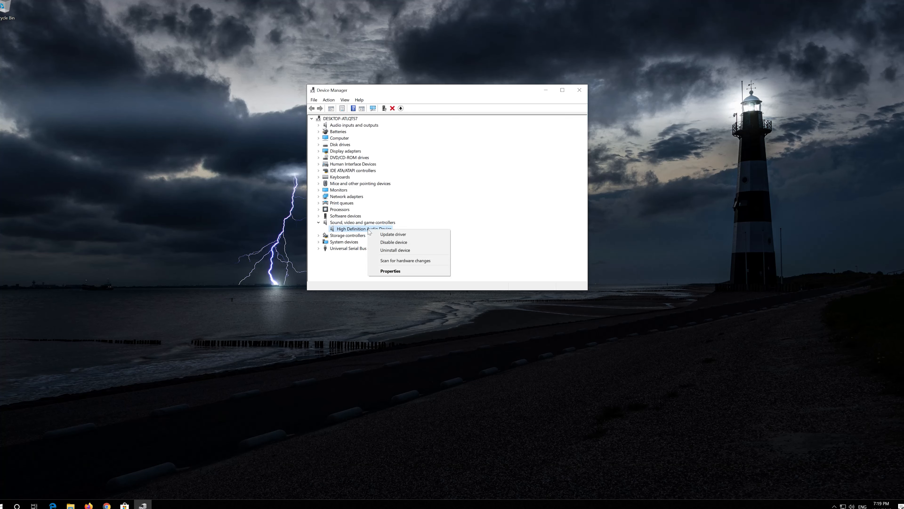
mouse_move(395, 250)
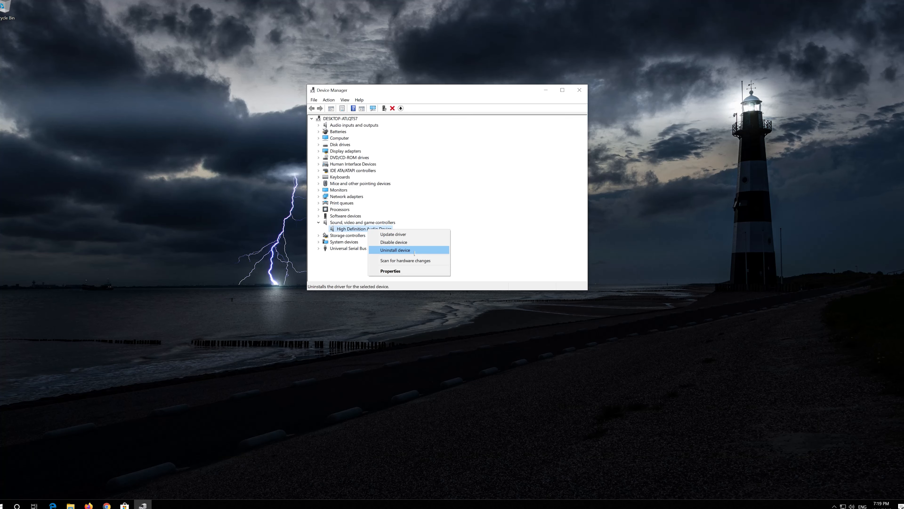
mouse_move(416, 250)
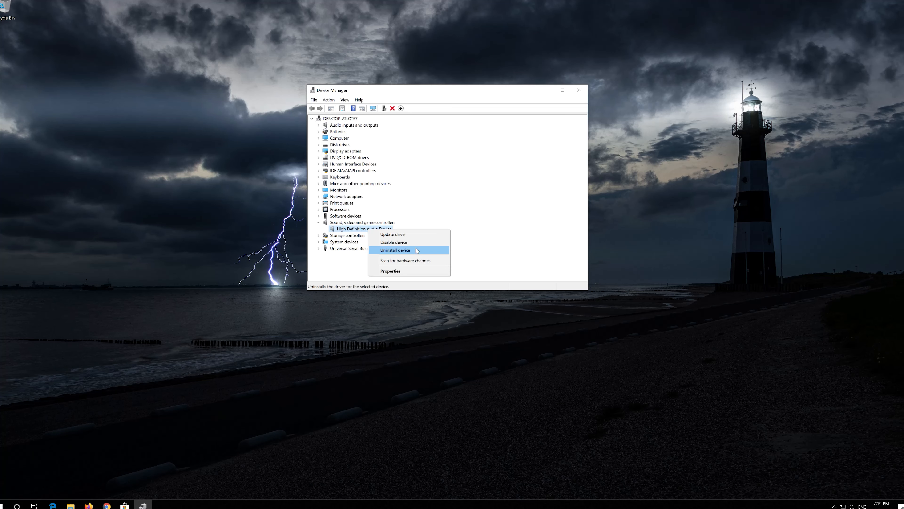
left_click(394, 250)
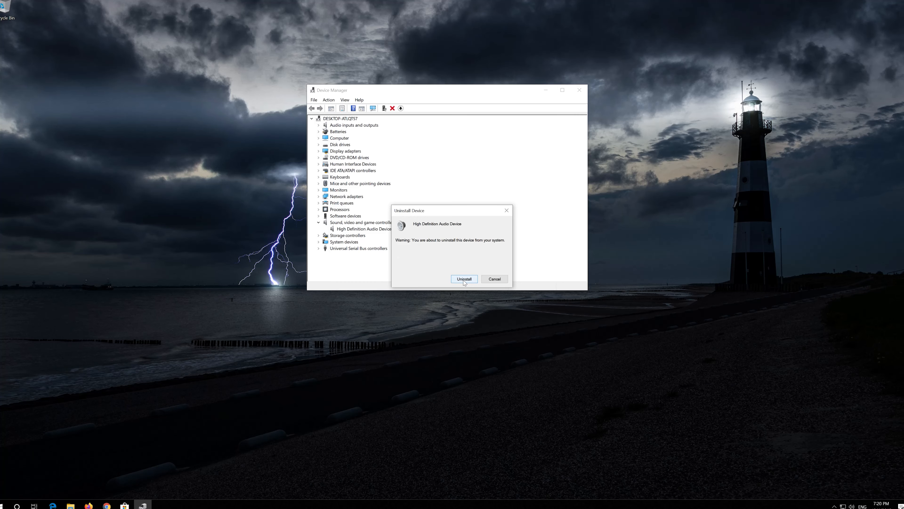
left_click(494, 278)
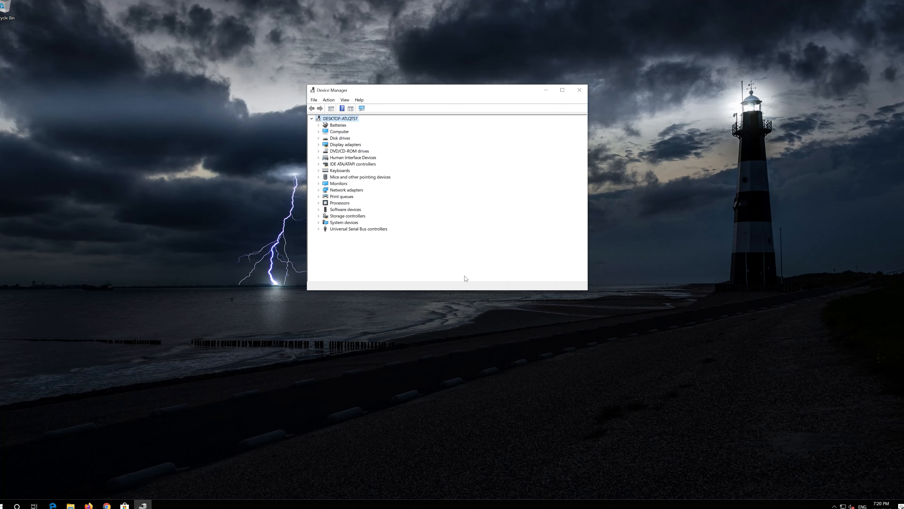
left_click(579, 90)
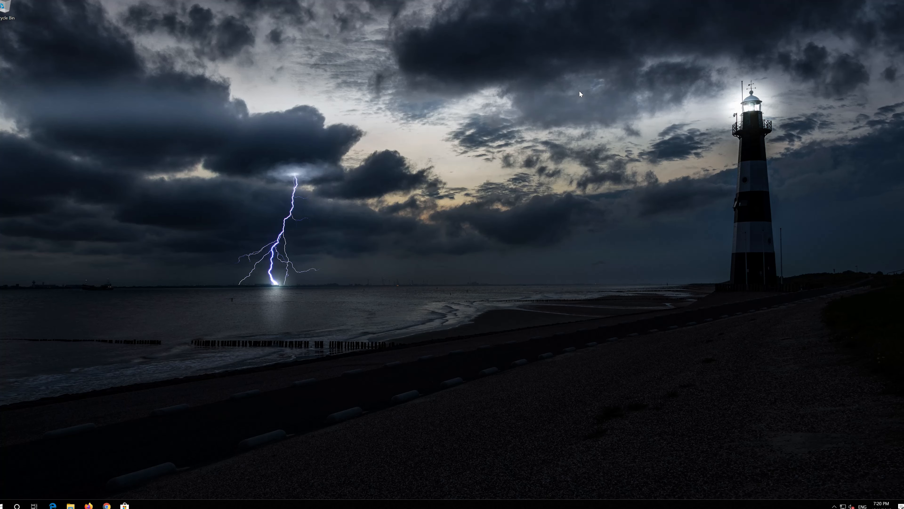
mouse_move(136, 376)
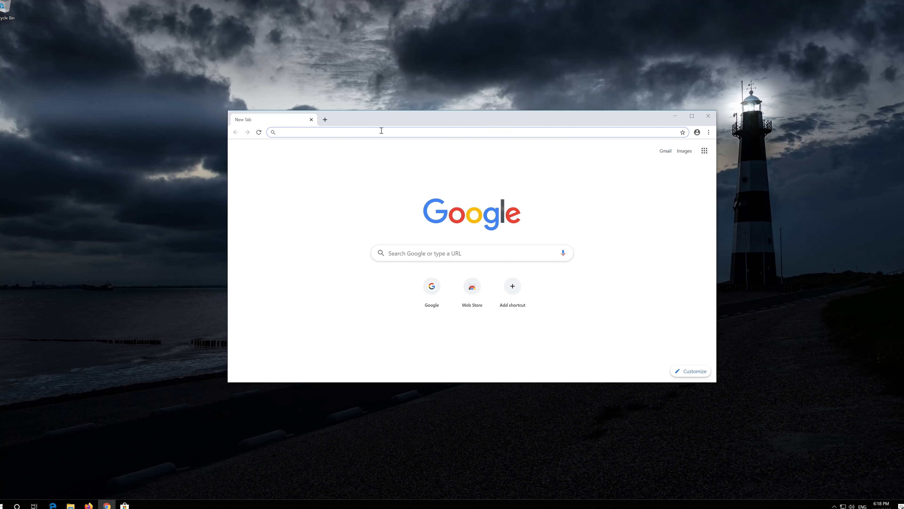
Go to microsoft.com/en-us/software-download/windows10, download and launch the media creation tool
type("microsoft.com/en-us/software-download/windows10")
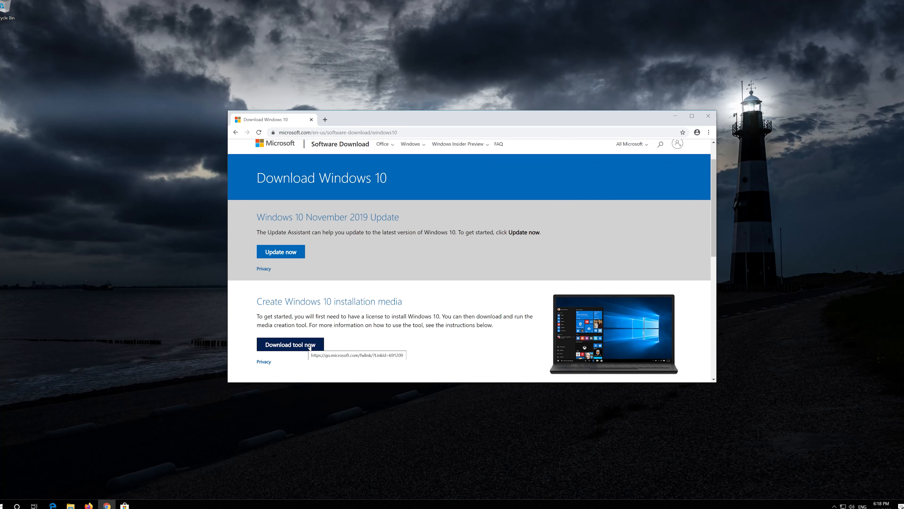
left_click(291, 344)
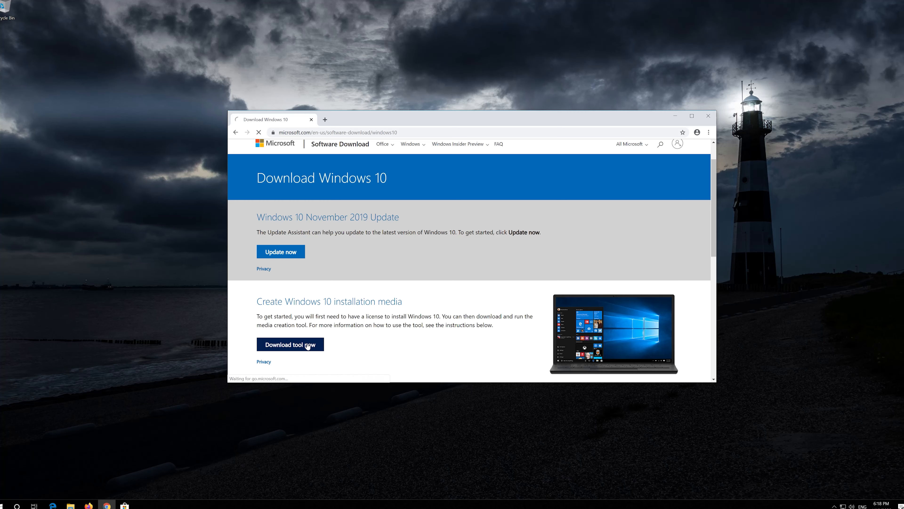
left_click(290, 344)
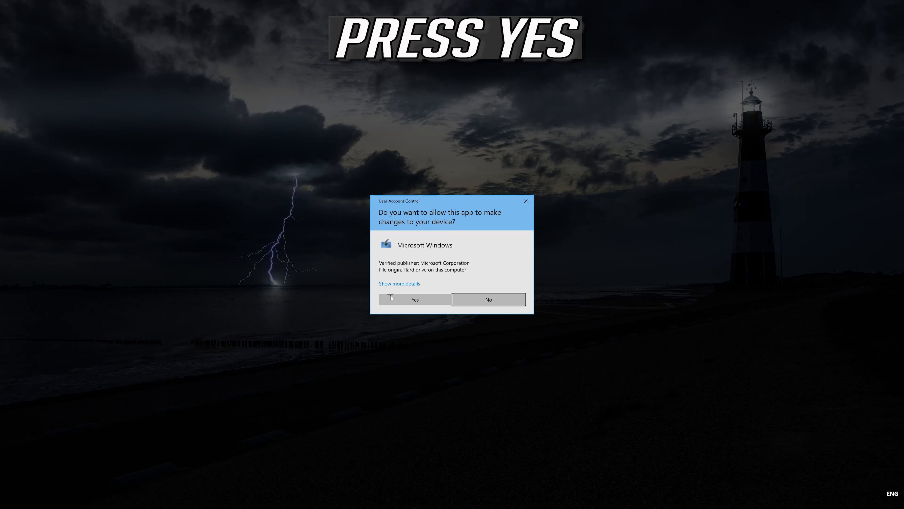
Allow Windows 10 Setup, accept the license and choose Upgrade this PC now
left_click(414, 299)
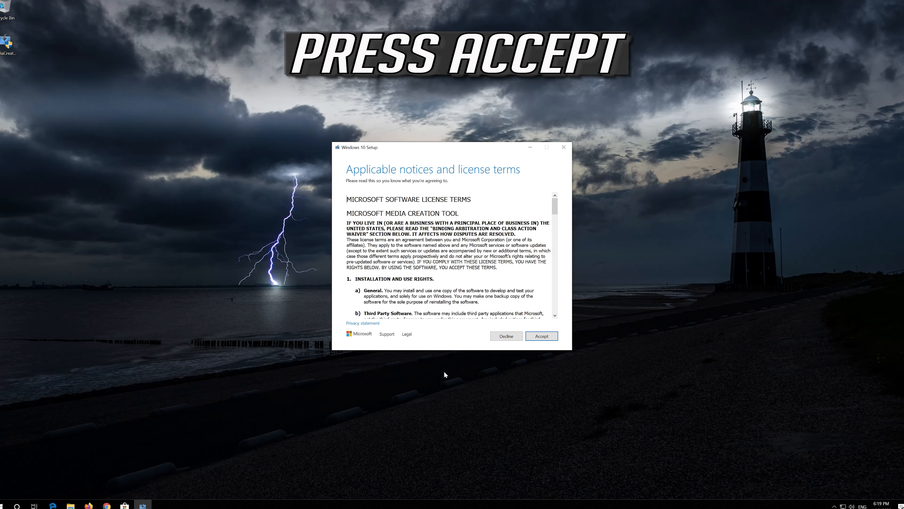
left_click(541, 335)
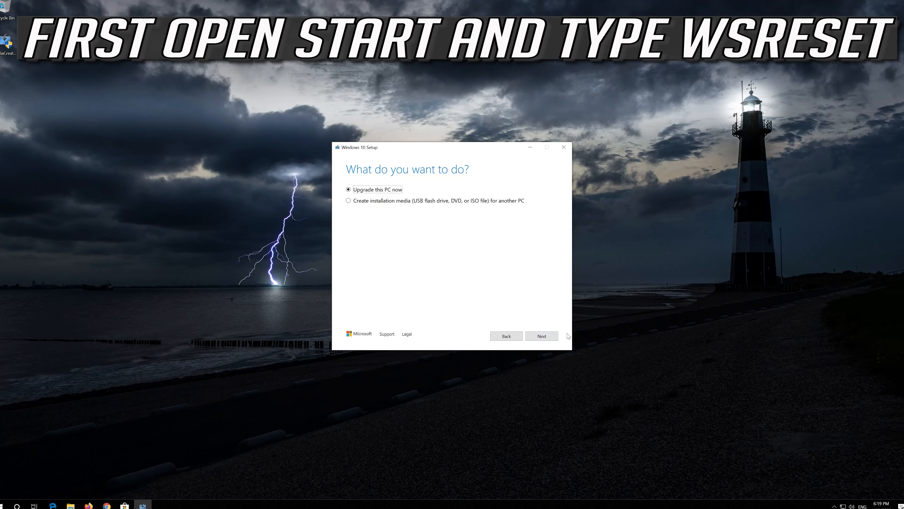
left_click(541, 336)
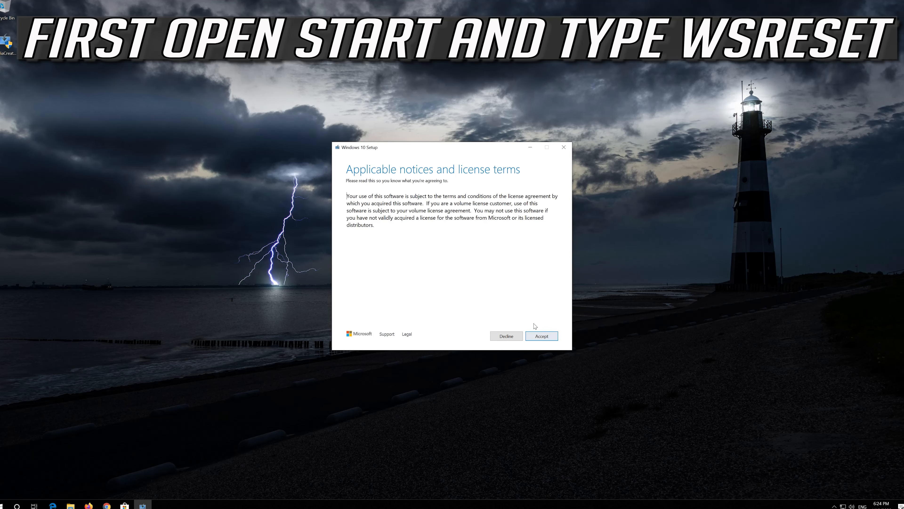
left_click(541, 336)
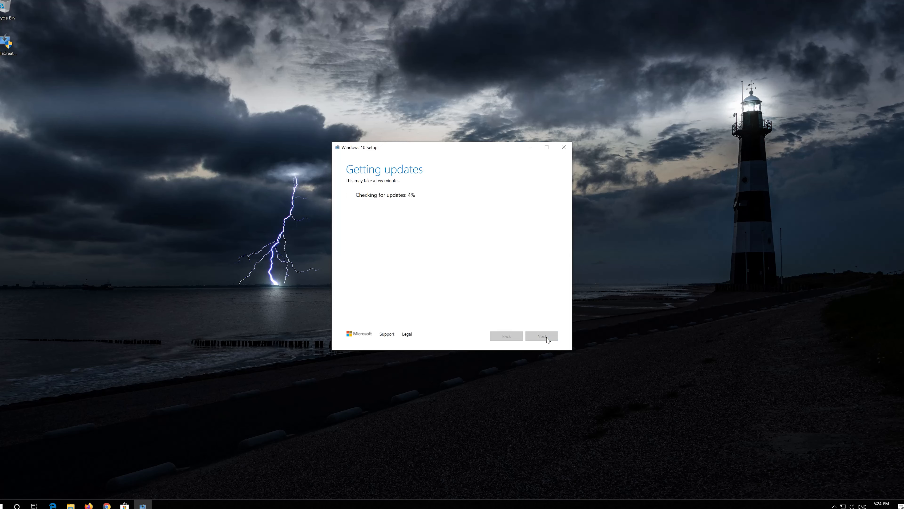